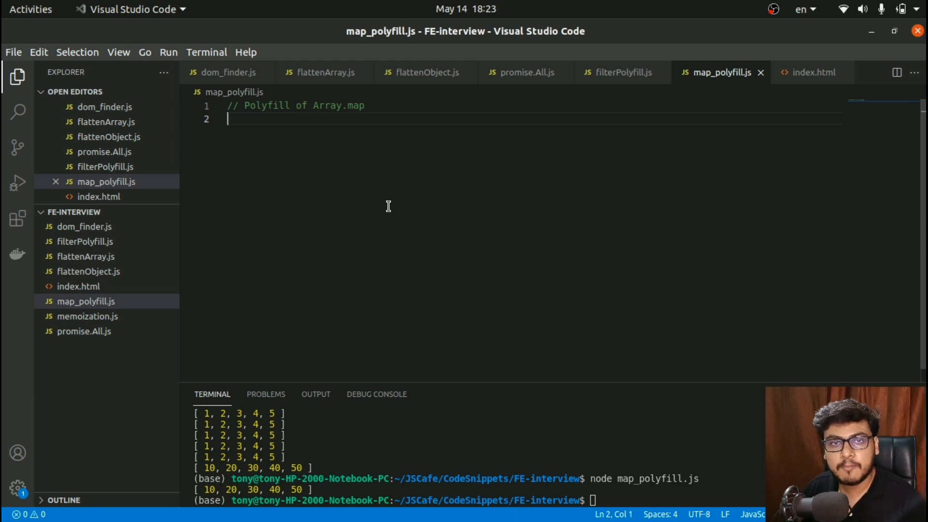
On line 2, write 'Array.prototype.map = function(callbackFn) {' with an auto-closed empty body.
type("A")
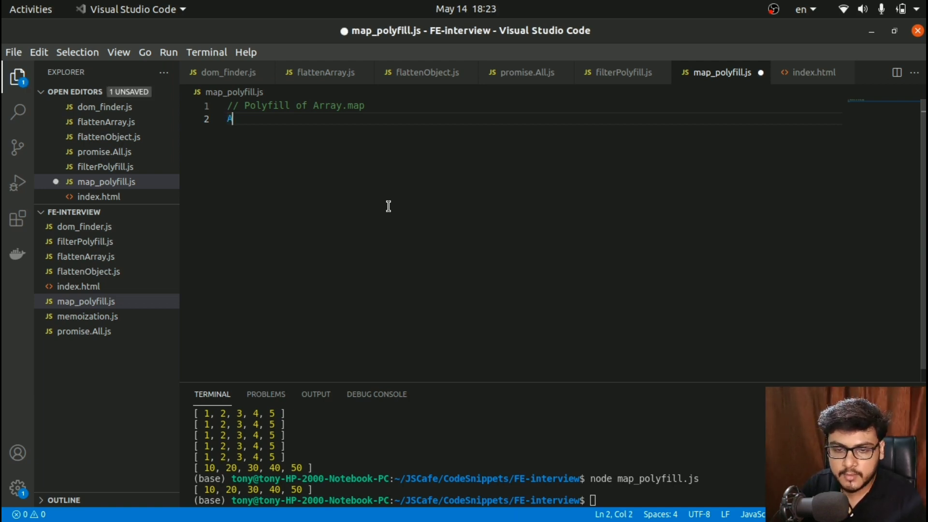
type("rray.prototype.map")
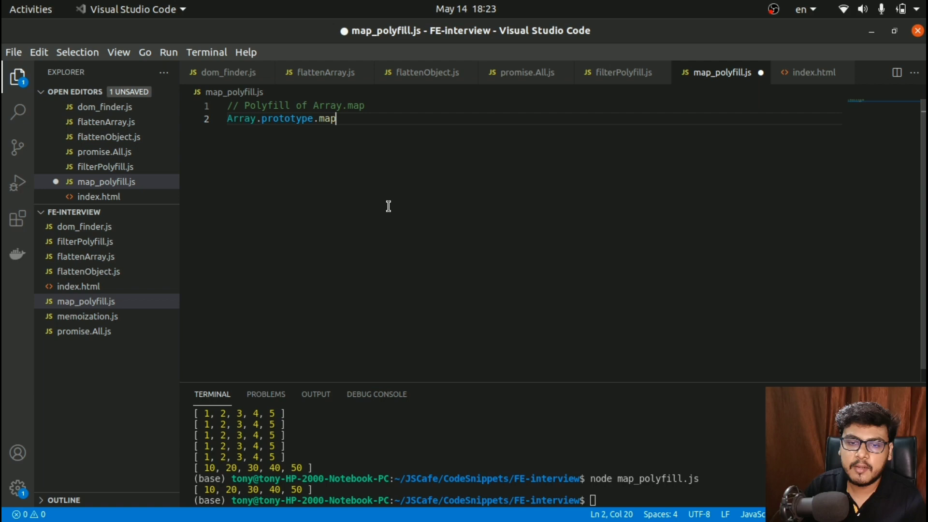
type("=")
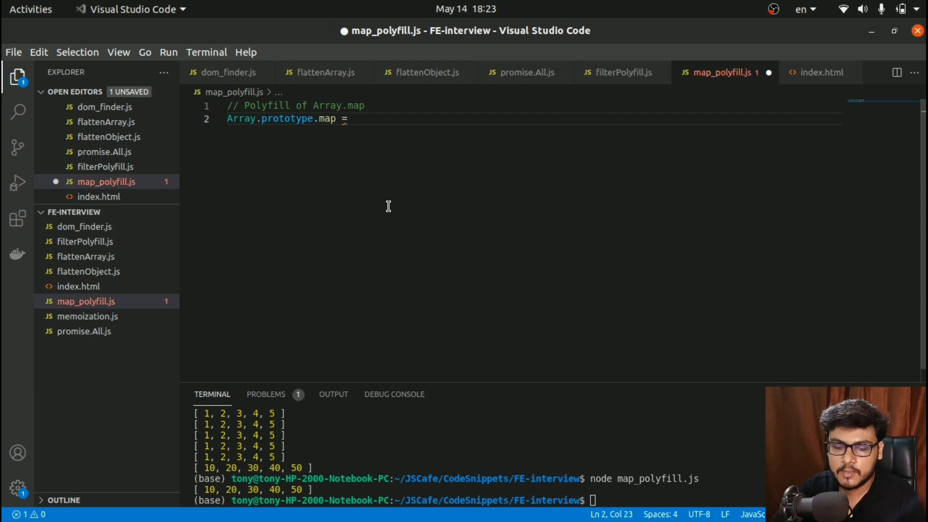
type("function(")
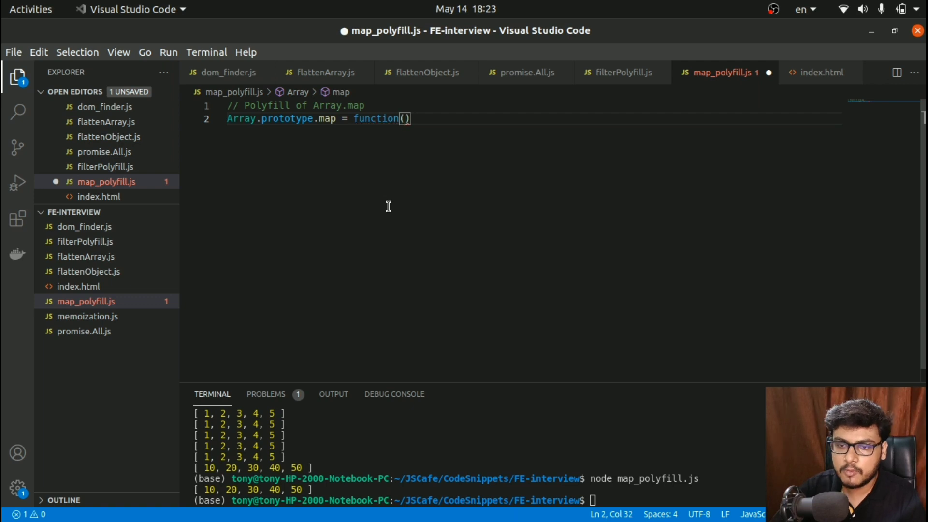
type("callb")
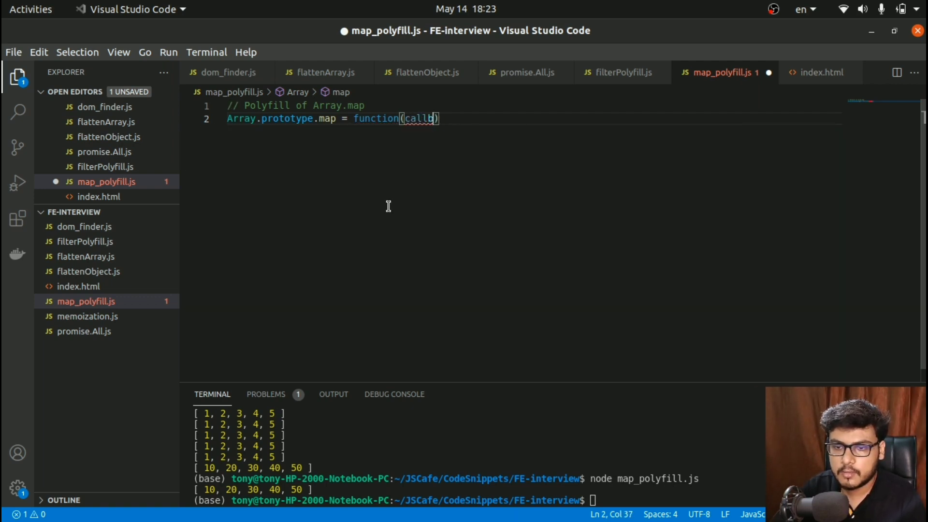
type("ackFn")
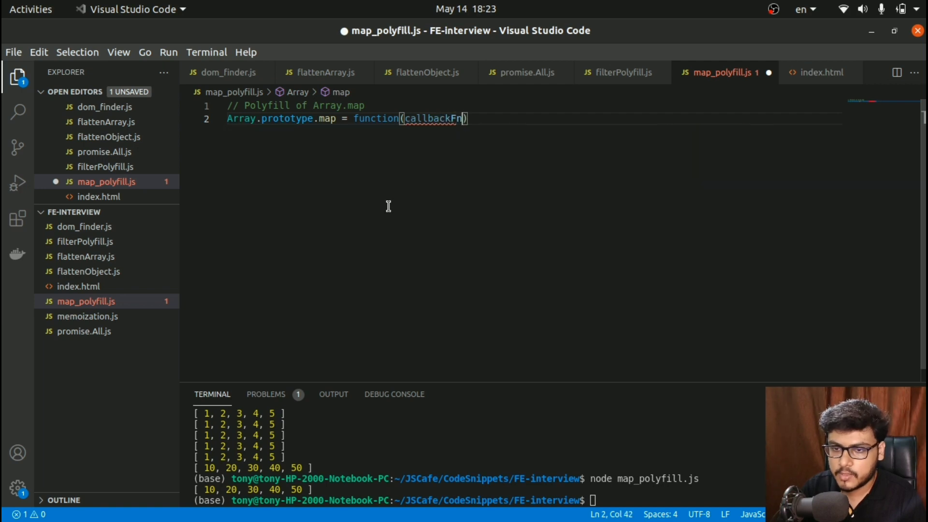
type("{")
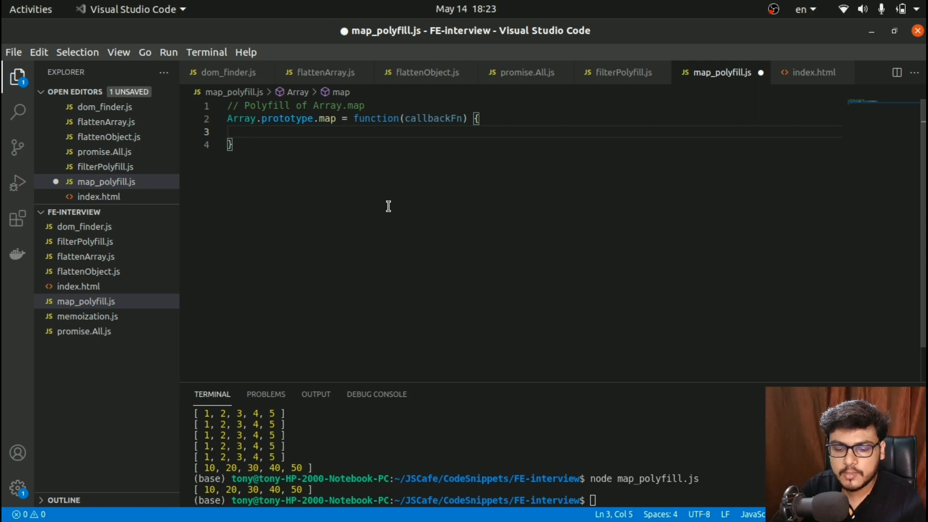
Declare 'const output = []' and start a this.forEach loop over each element.
type("const out")
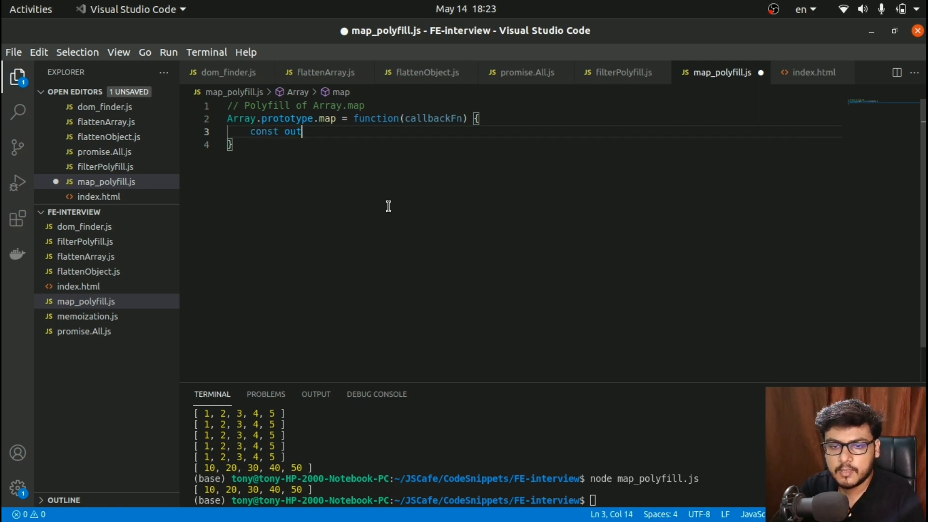
type("put = []")
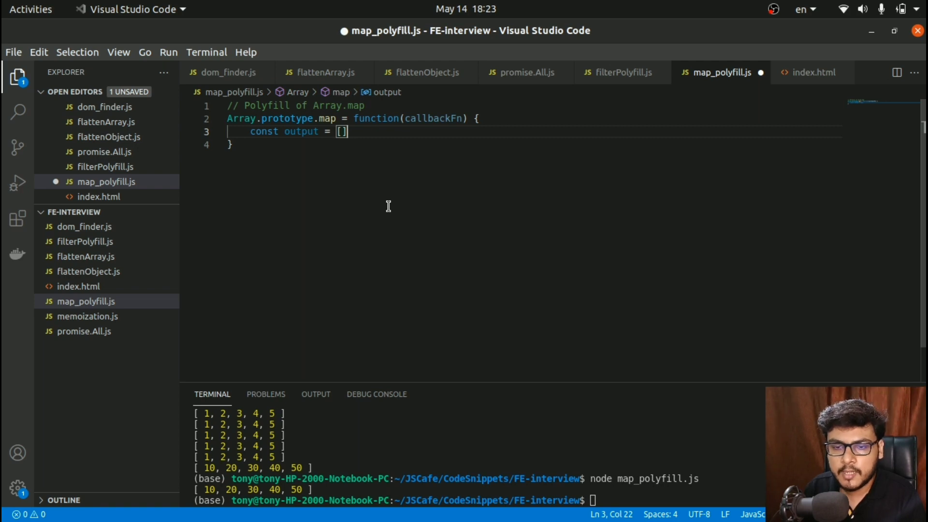
type("this.")
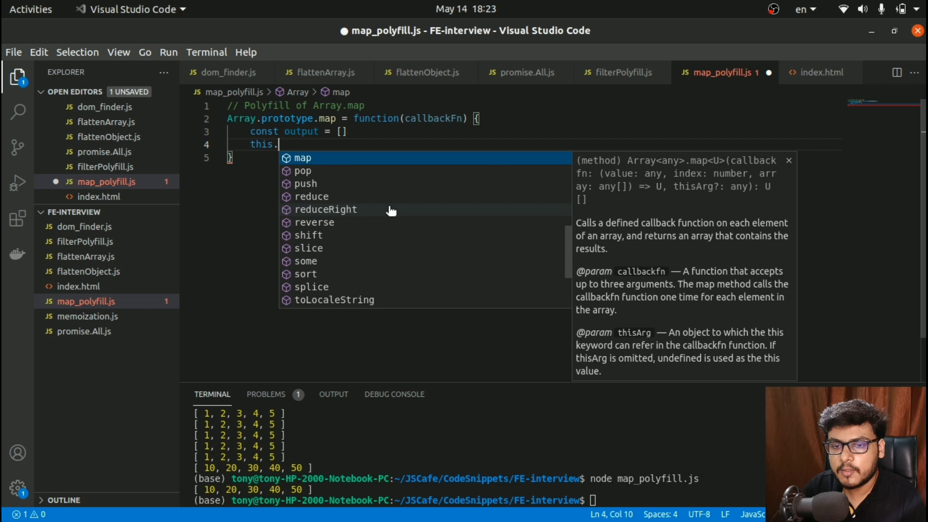
type("forEach((")
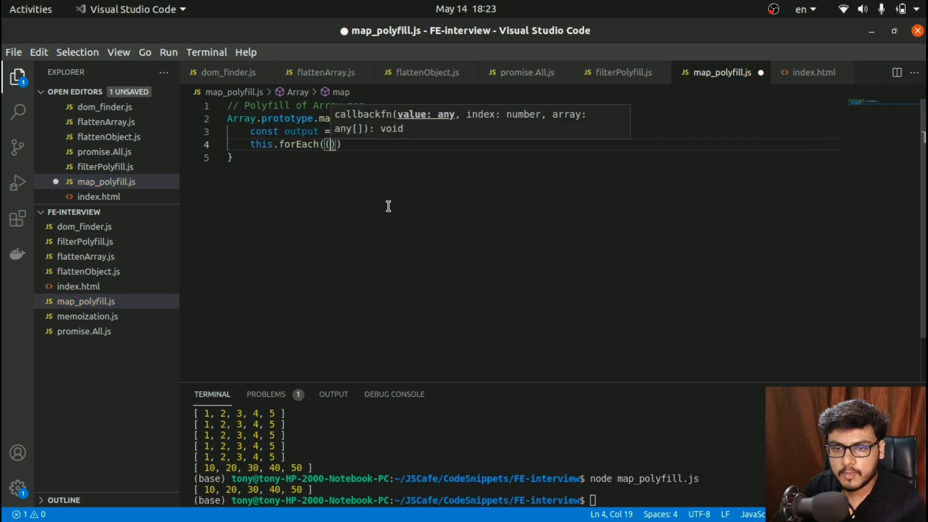
type("element, index")
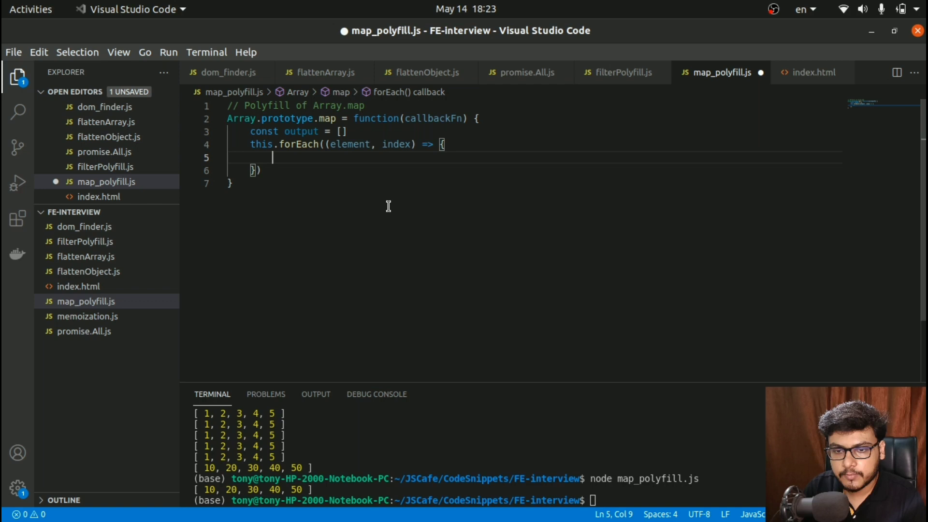
Push callbackFn(element, index, this) into output inside the loop, then return output.
type("o")
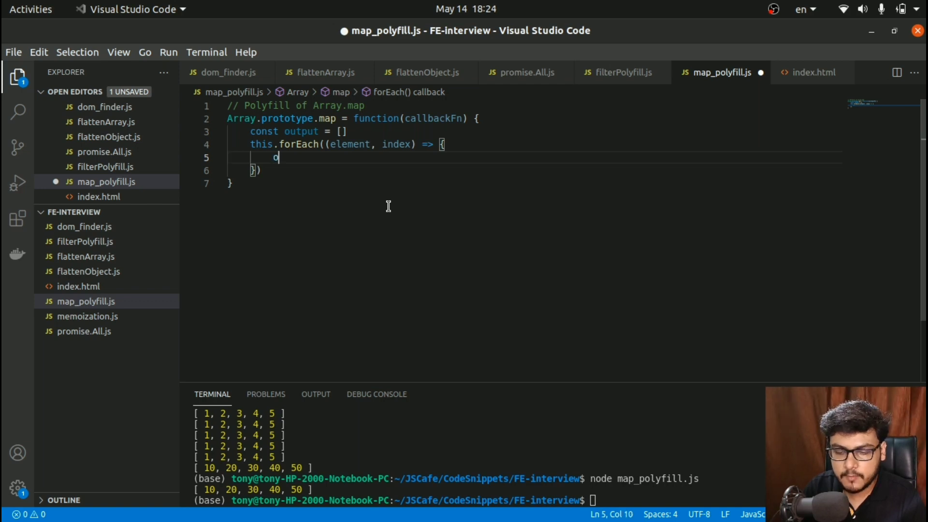
type("utput.push(")
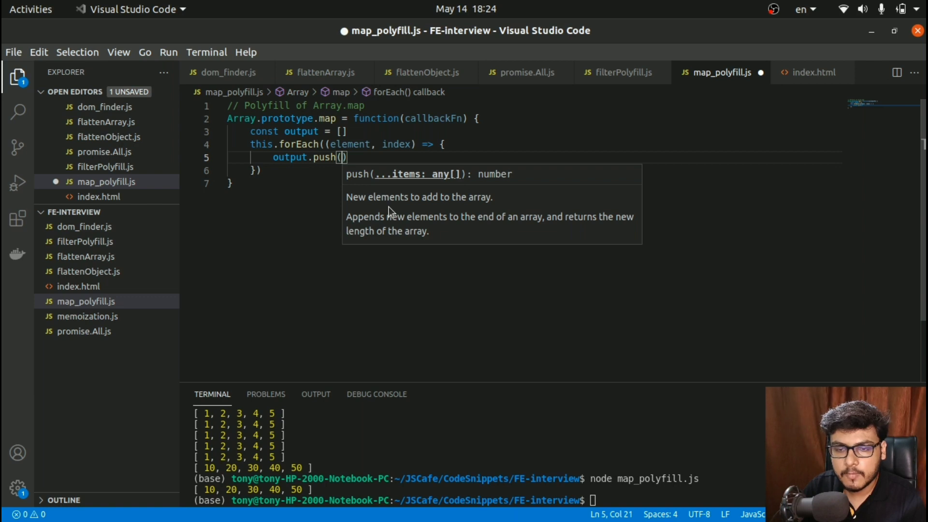
type("callbackFn")
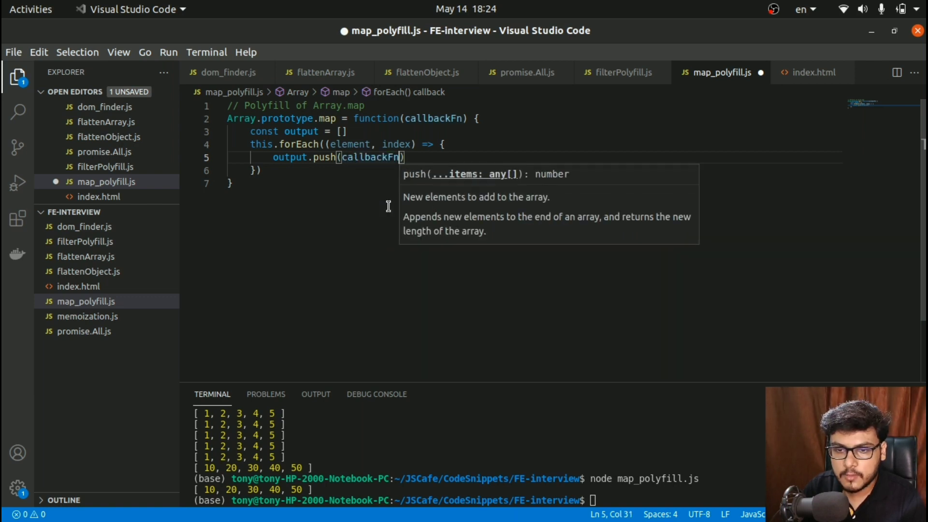
type("(e")
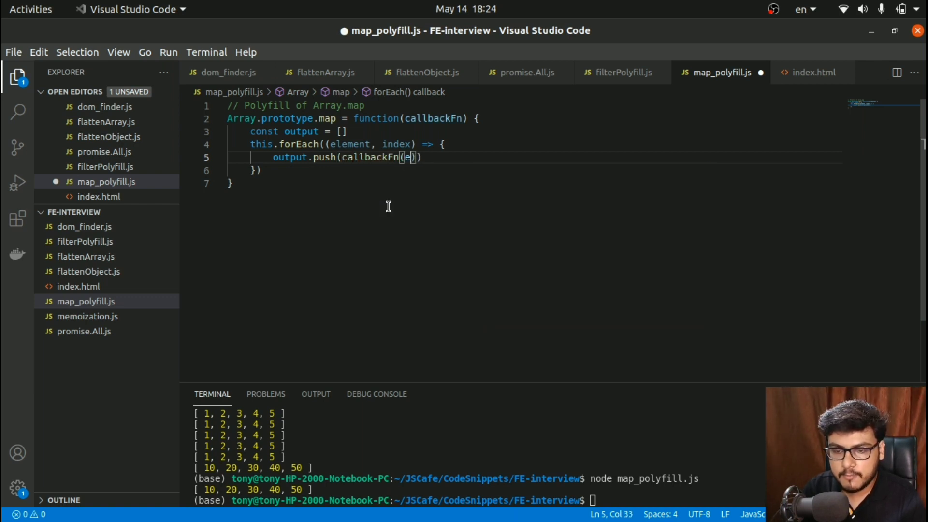
type("element, index, th")
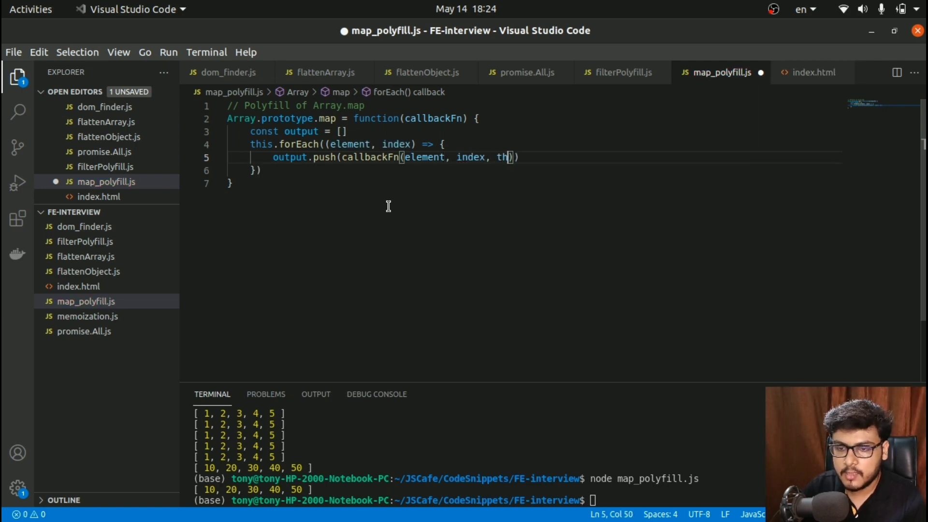
type("is)")
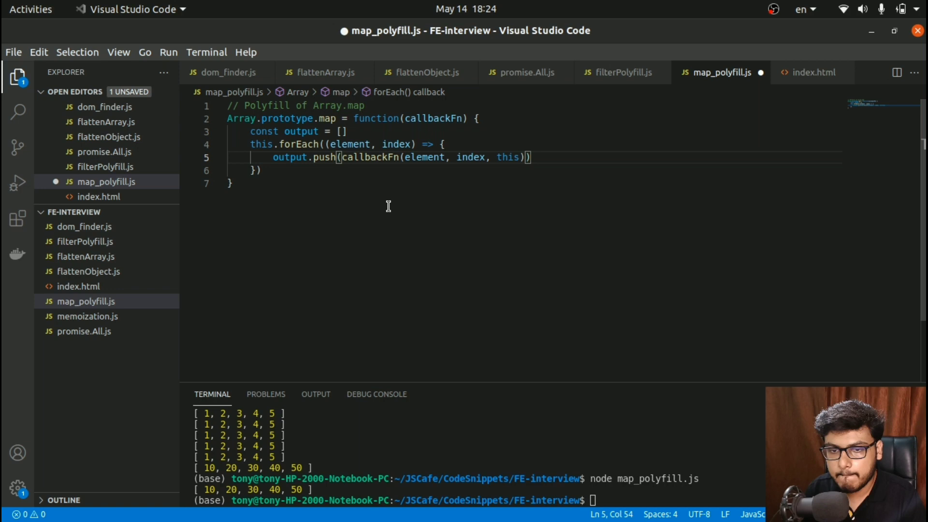
type("return output")
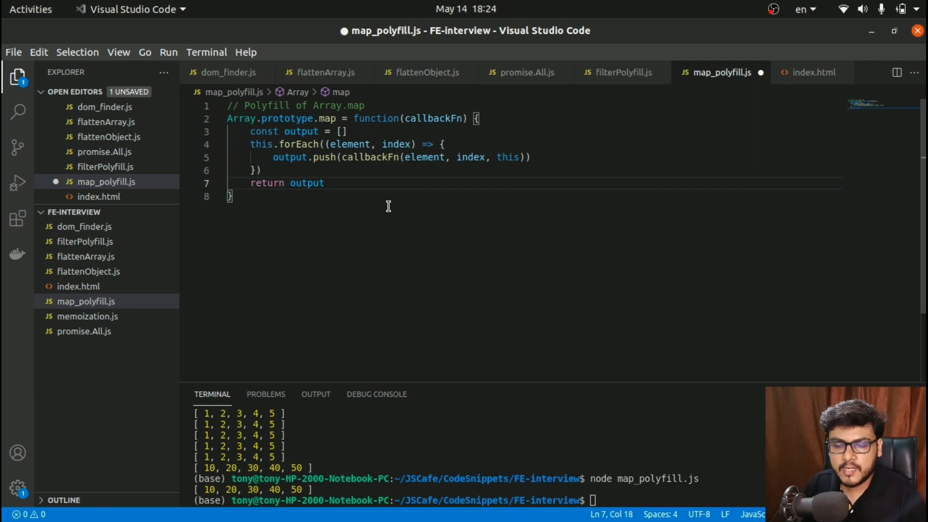
mouse_move(256, 144)
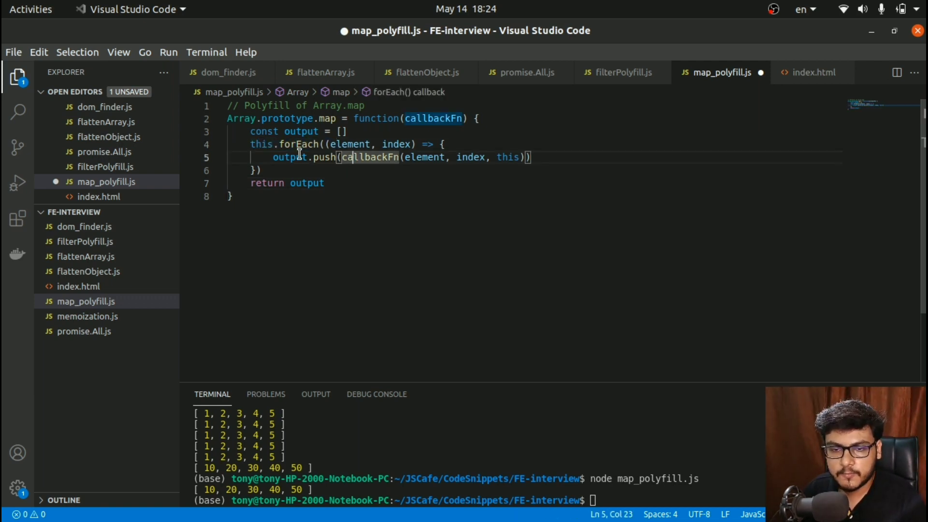
Highlight the push into output, the callbackFn call, and the end of the forEach loop.
left_click(398, 144)
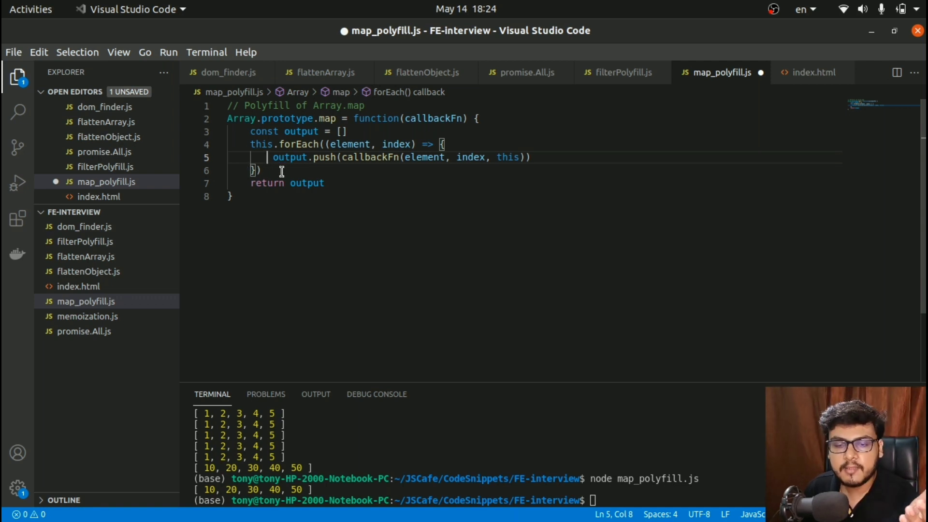
left_click(340, 156)
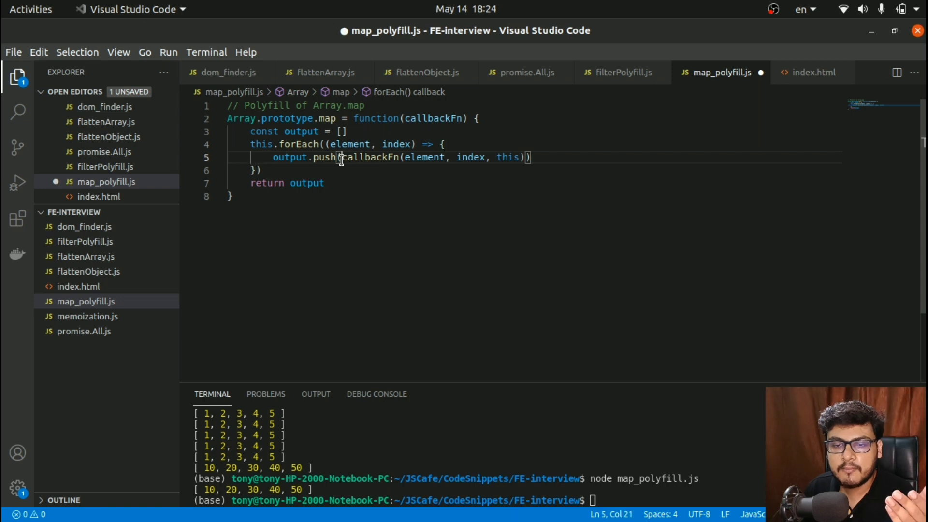
double_click(371, 157)
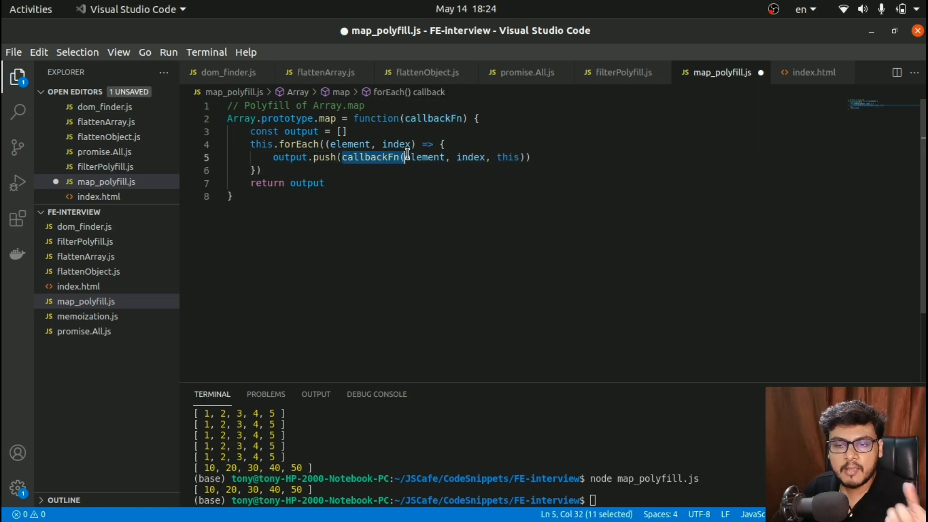
left_click(417, 172)
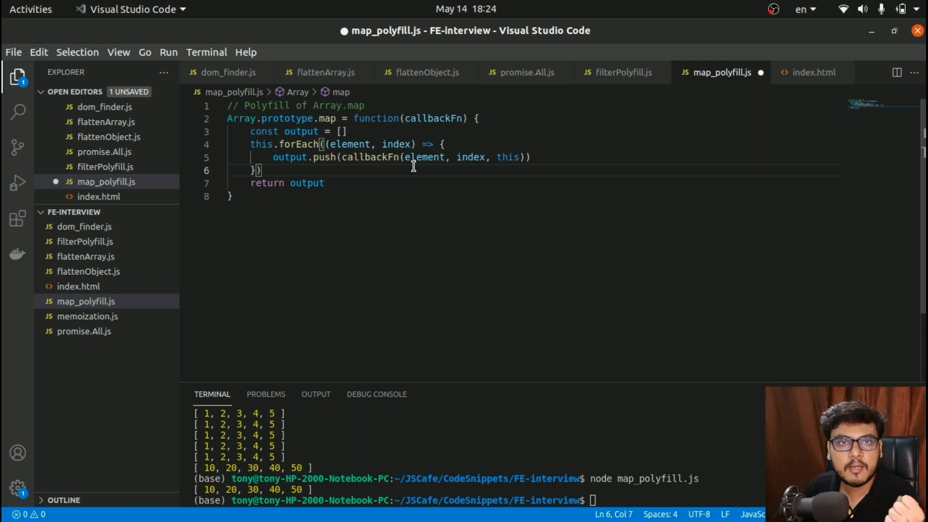
mouse_move(359, 193)
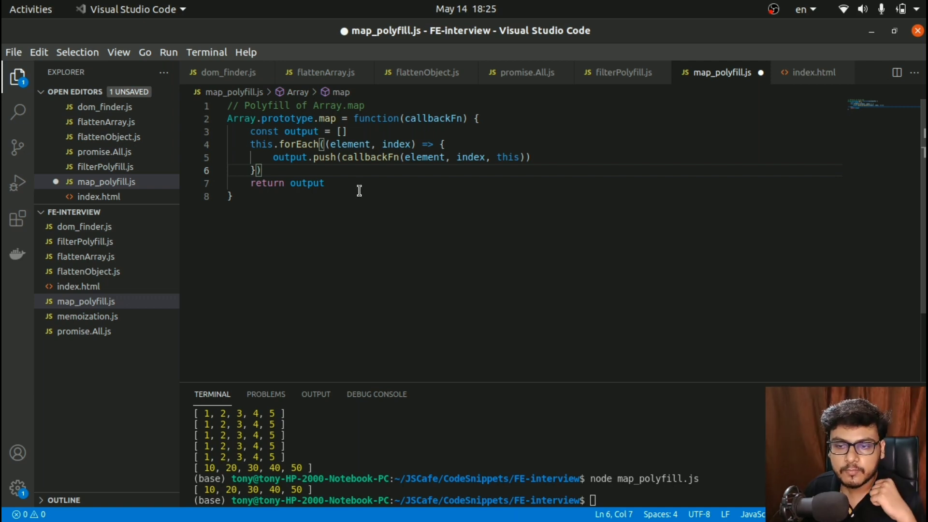
Highlight the returned output and the element passed to the callback.
double_click(289, 157)
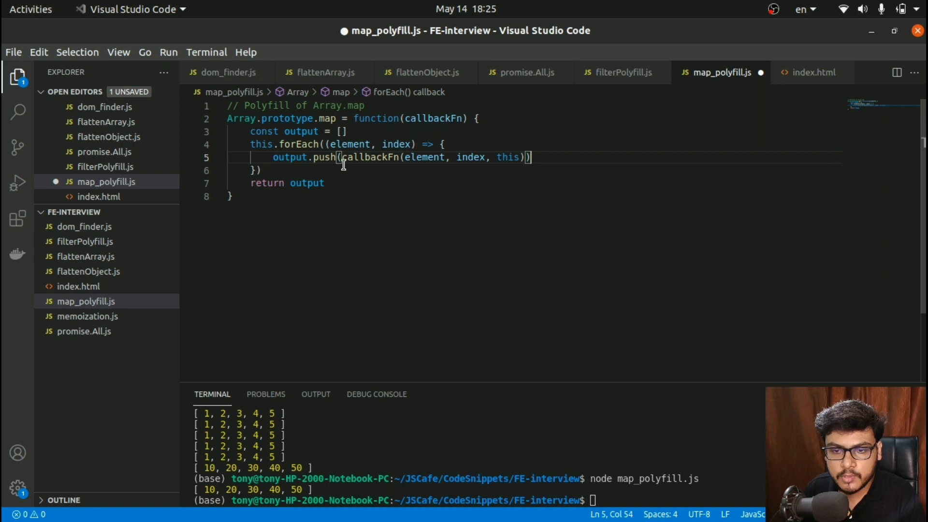
left_click_drag(519, 157, 342, 156)
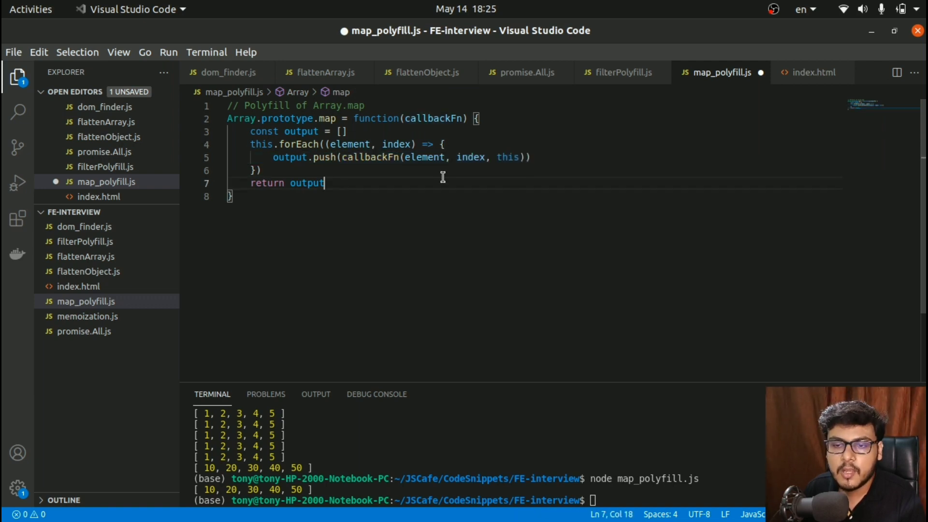
double_click(424, 157)
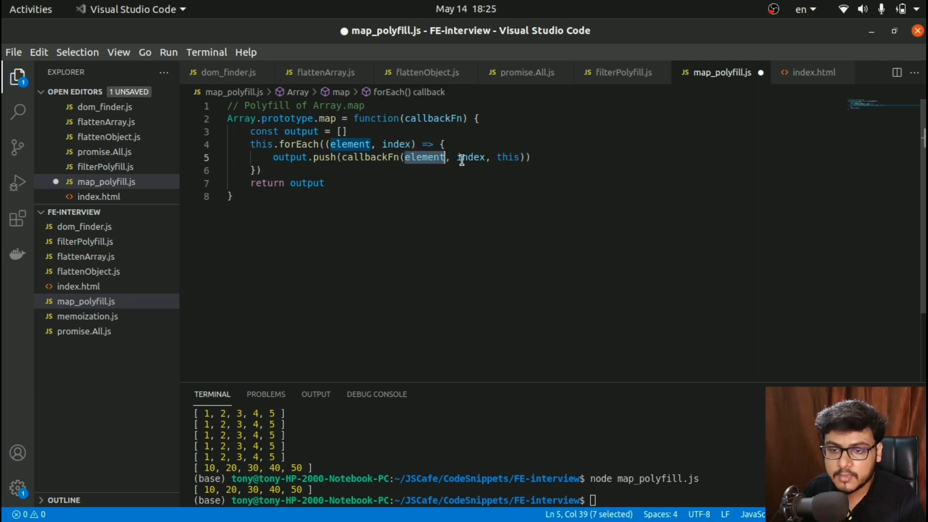
double_click(507, 156)
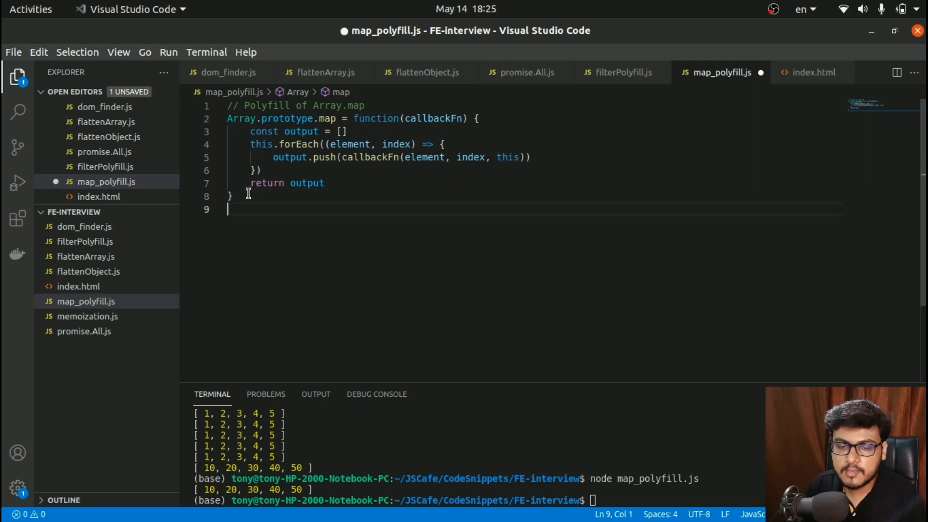
Add a line 'console.log([1,2,3,4,5].map((e) => e * 10))' below the function.
key("Return")
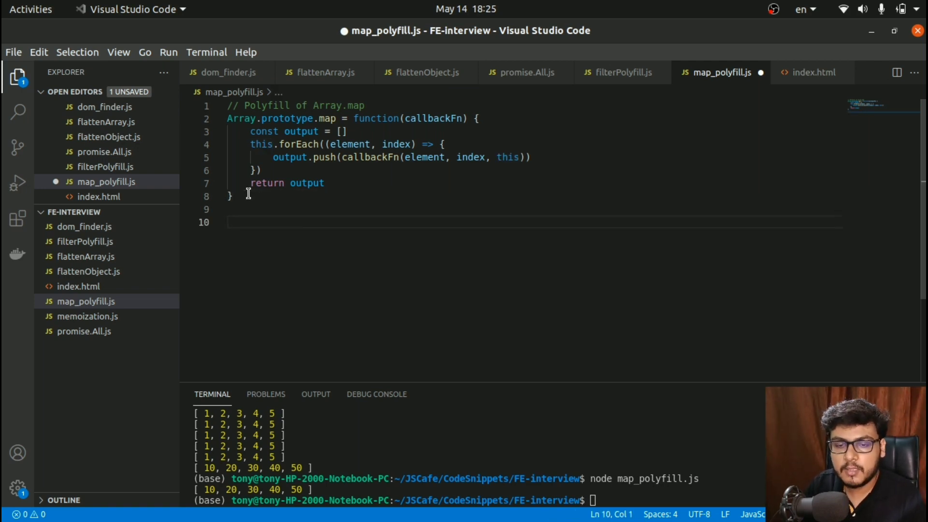
type("console.log([")
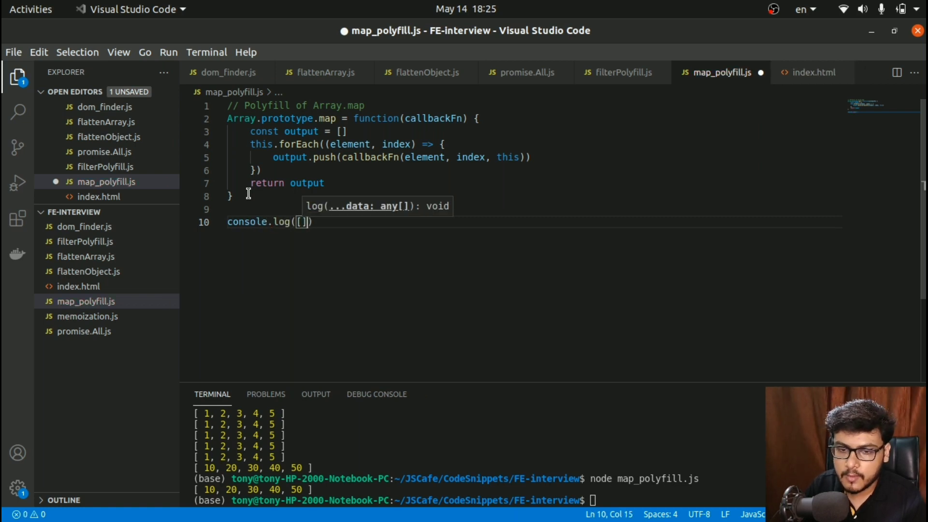
type("12")
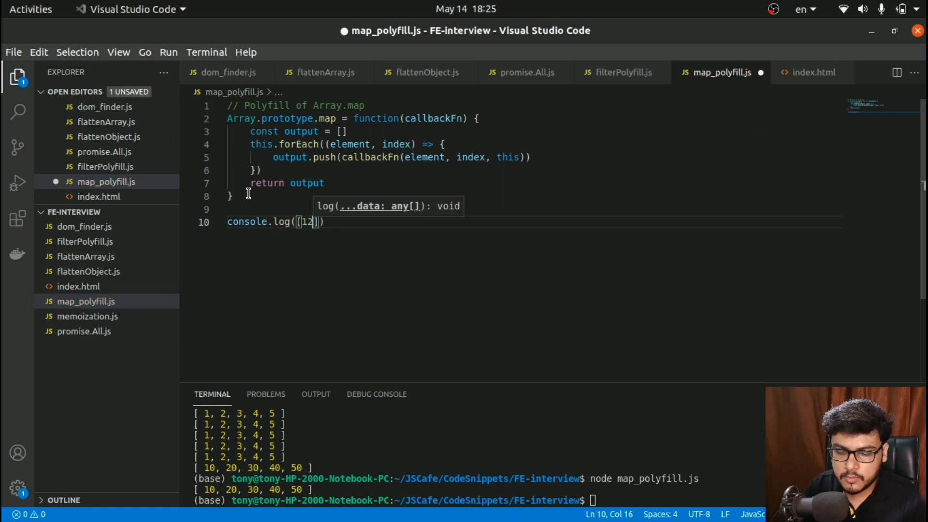
type(",")
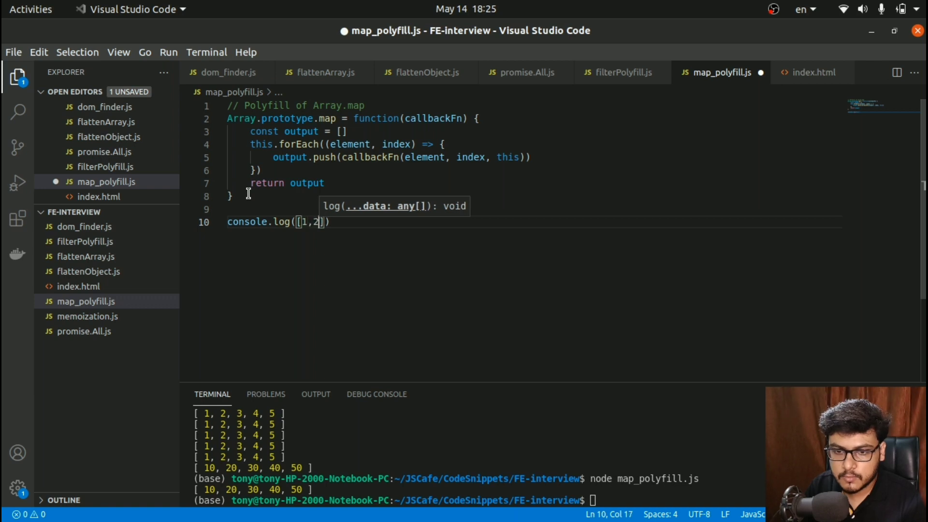
type("3,4,5].")
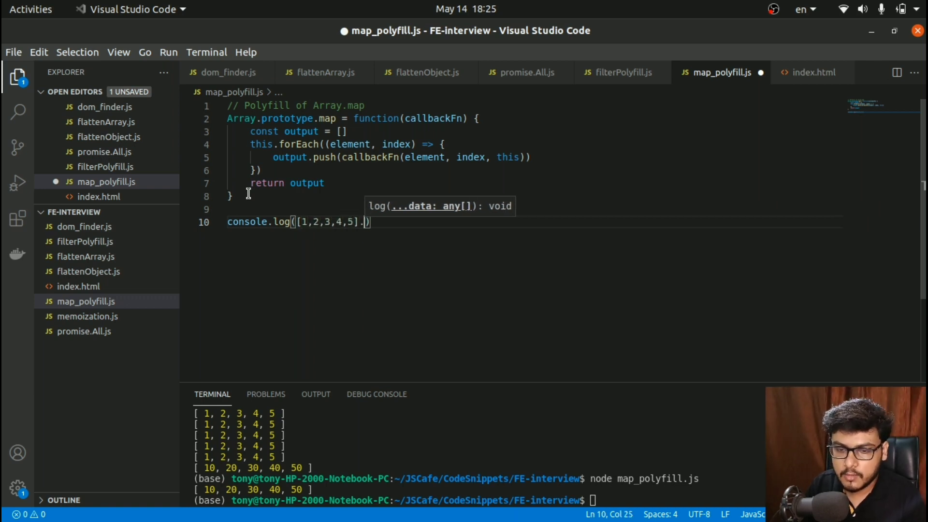
type("map(")
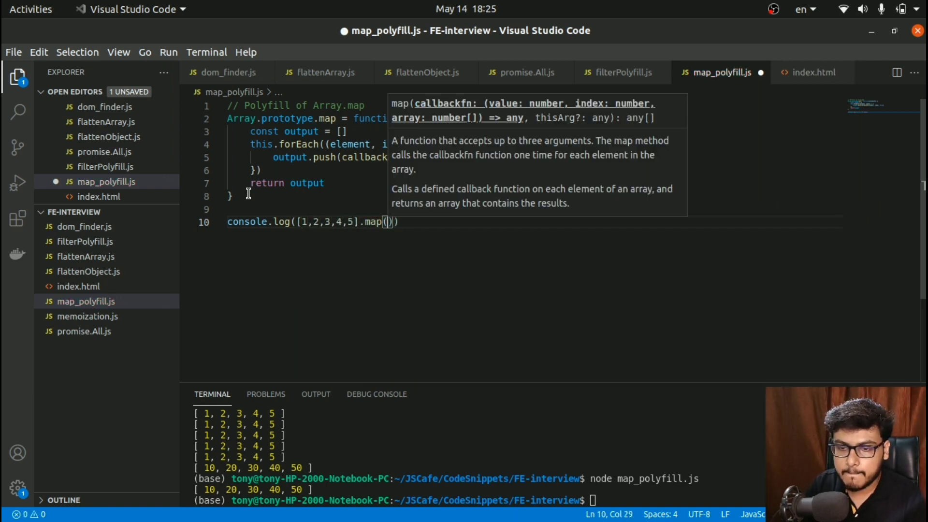
type("(e) => e")
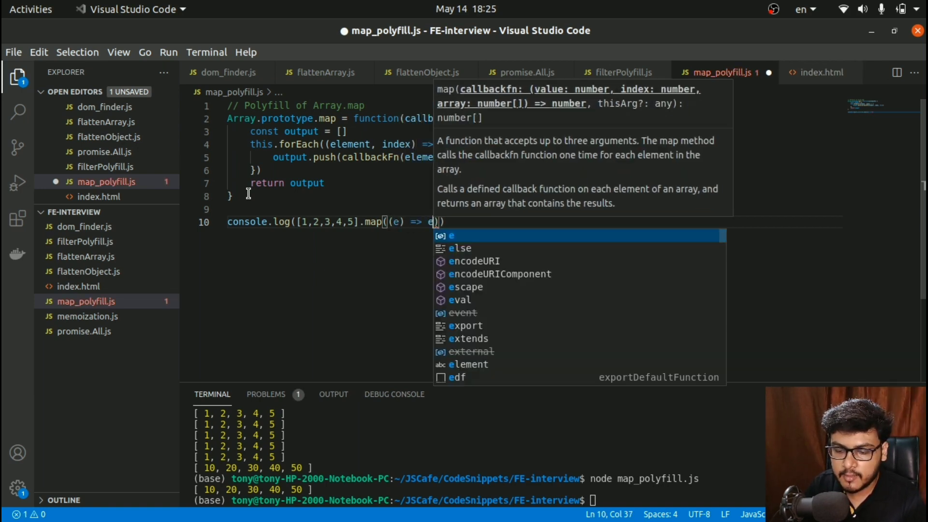
type("* 10")
left_click(480, 500)
type("node map_polyfill.js")
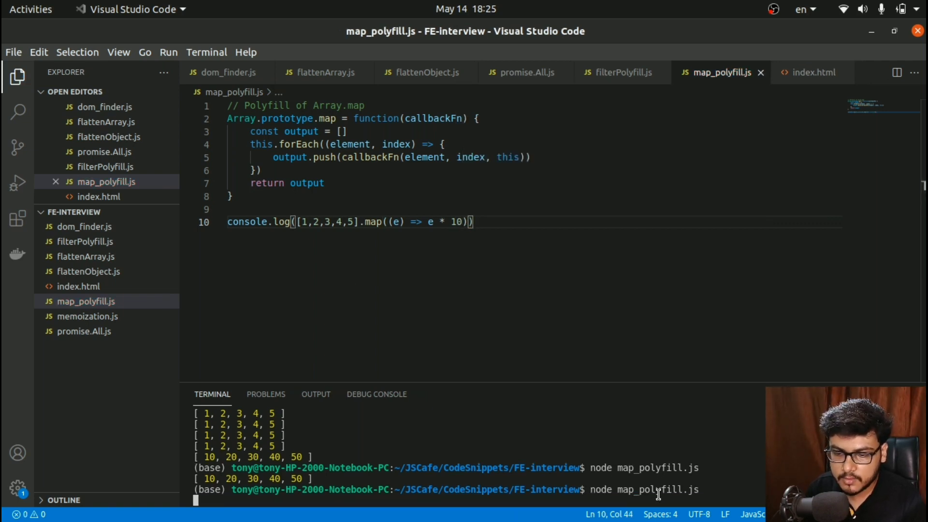
Run 'node map_polyfill.js' in the terminal and confirm it prints [ 10, 20, 30, 40, 50 ].
key("Return")
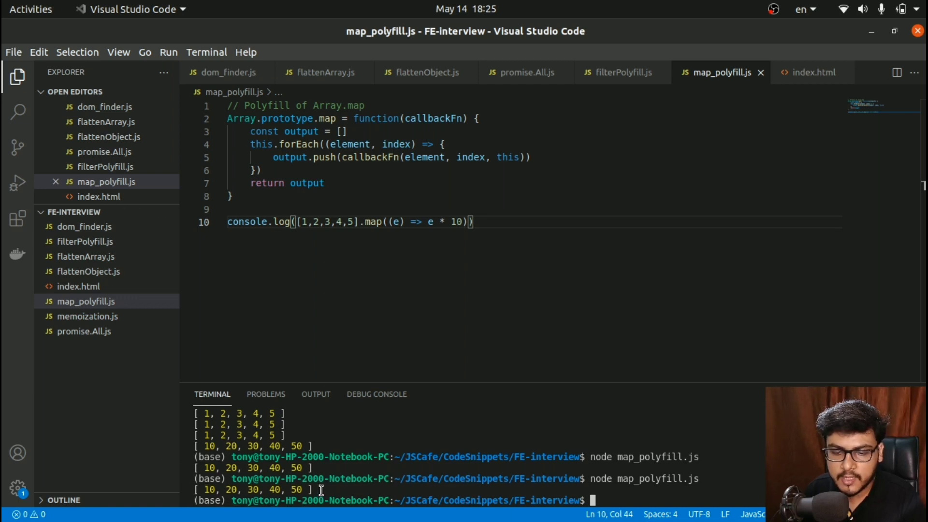
mouse_move(304, 299)
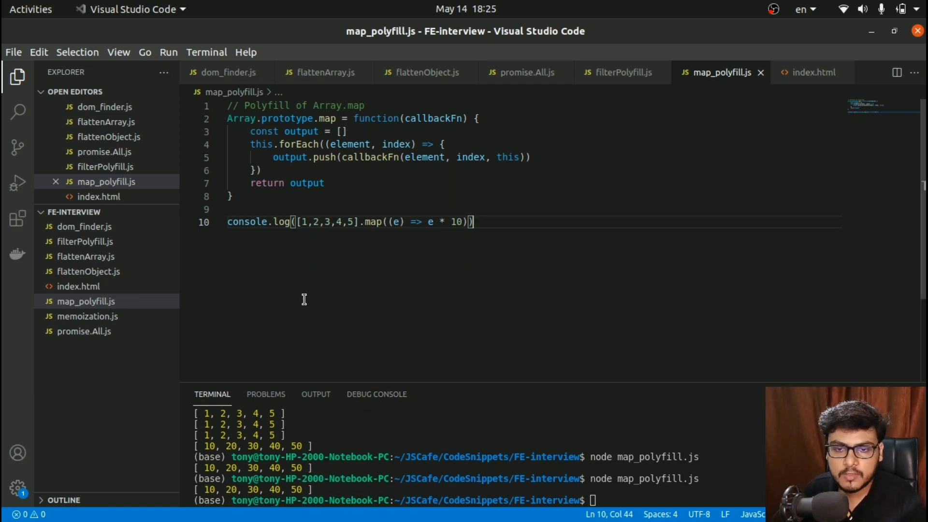
mouse_move(435, 246)
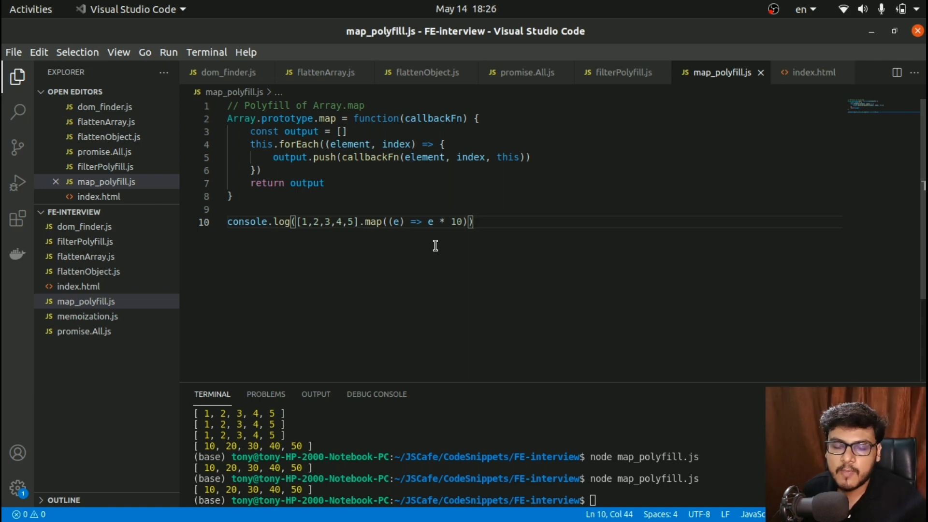